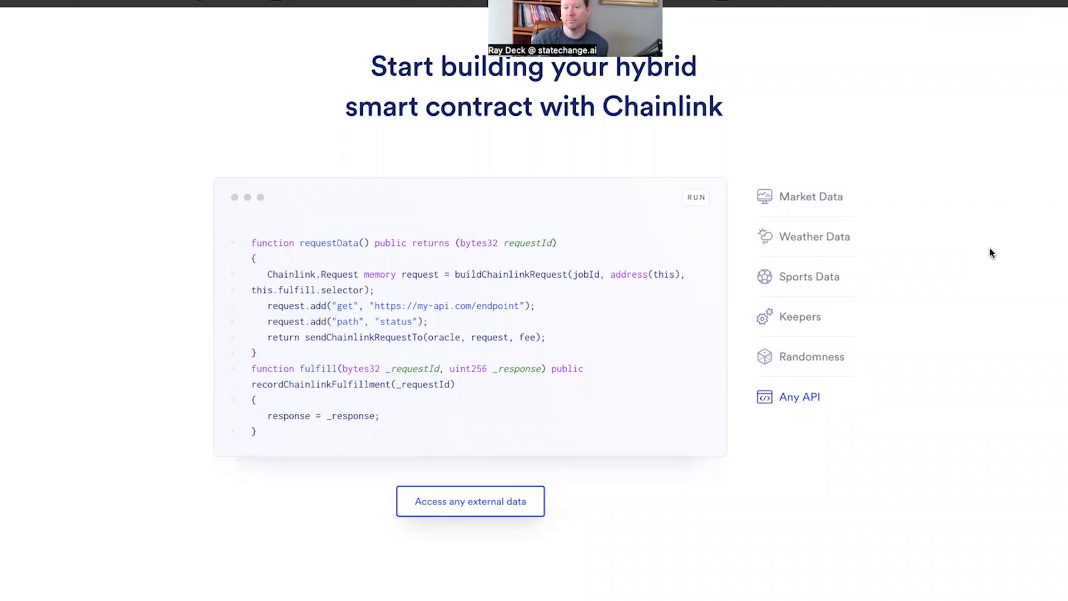
scroll(down, 3)
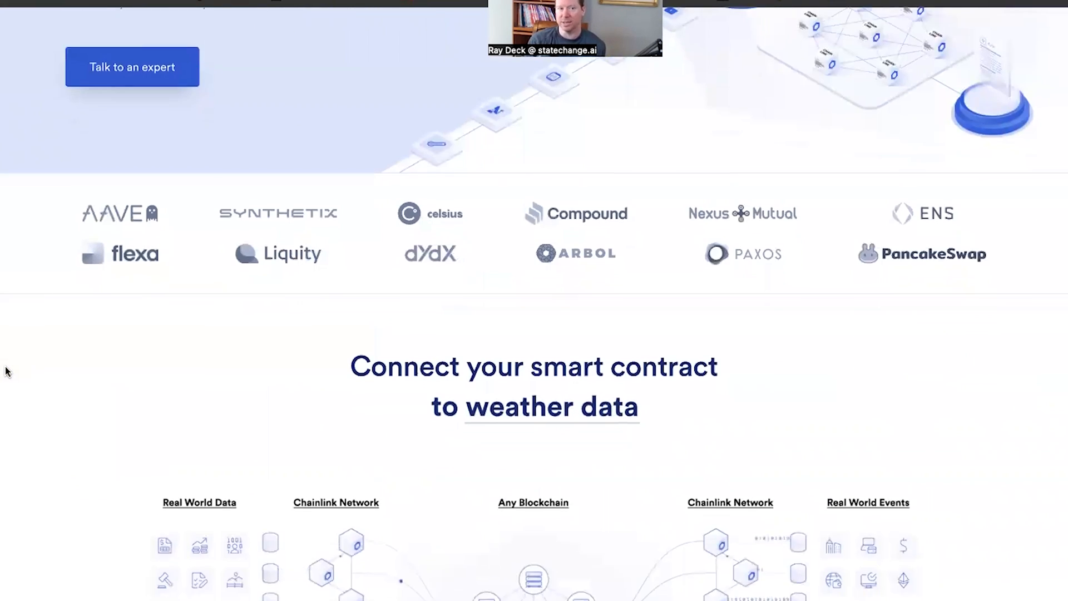